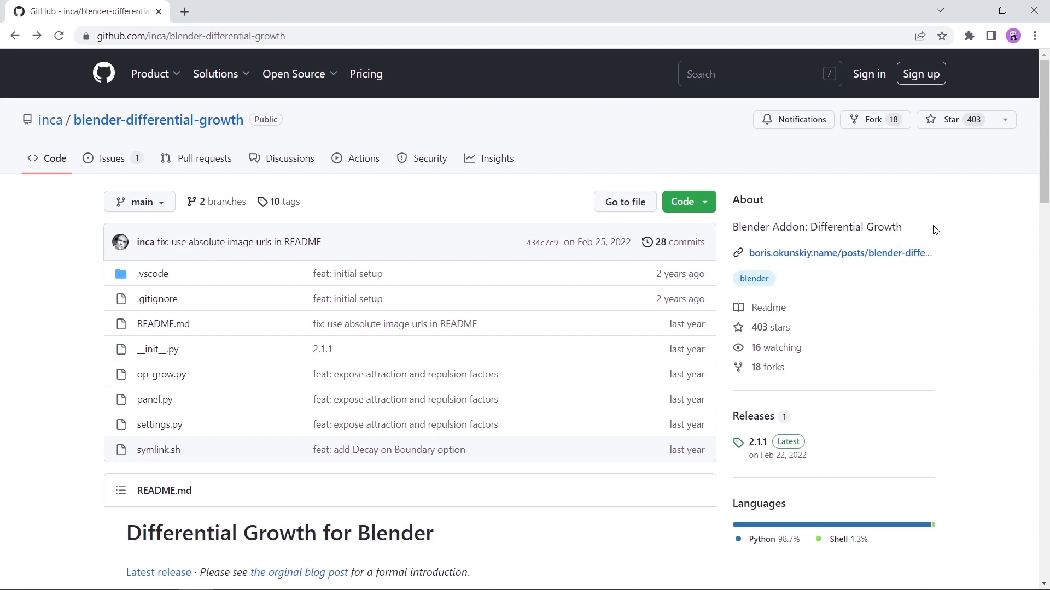
mouse_move(631, 227)
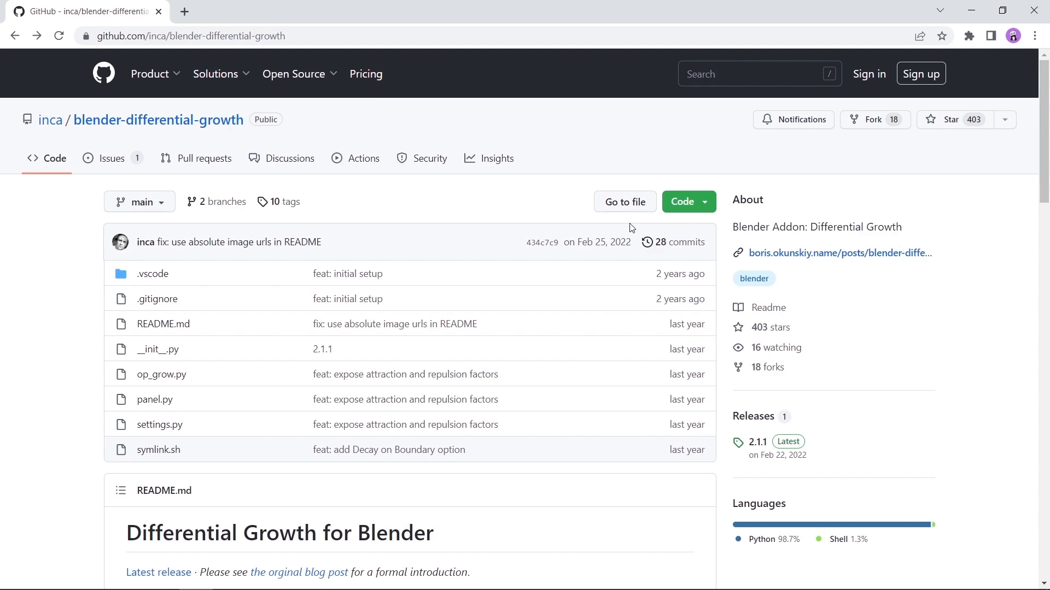
Reach the README's Installation section and follow the Releases link to release 2.1.1.
scroll("down", 3)
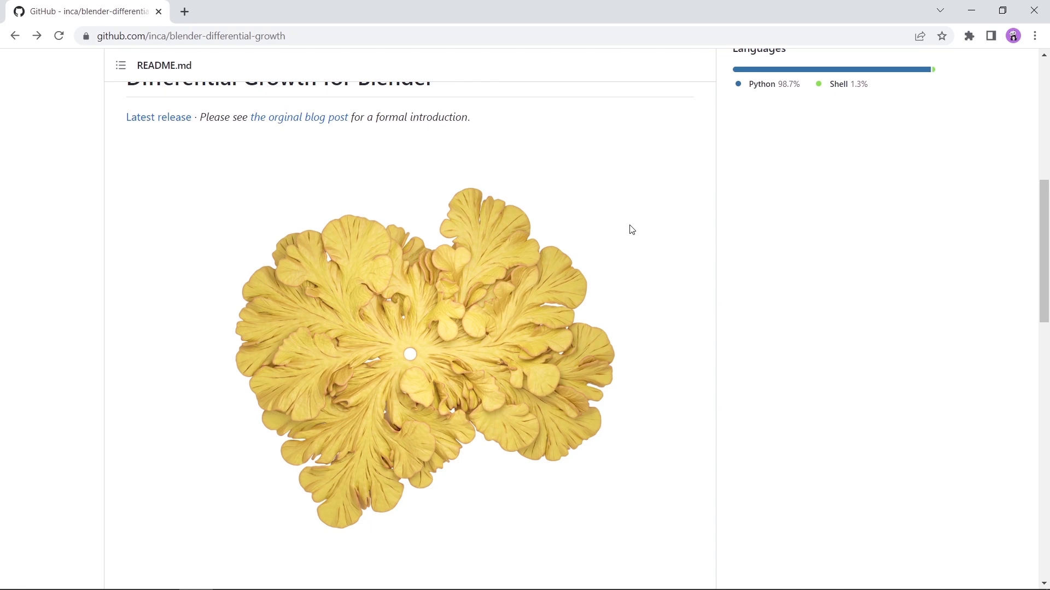
scroll("down", 3)
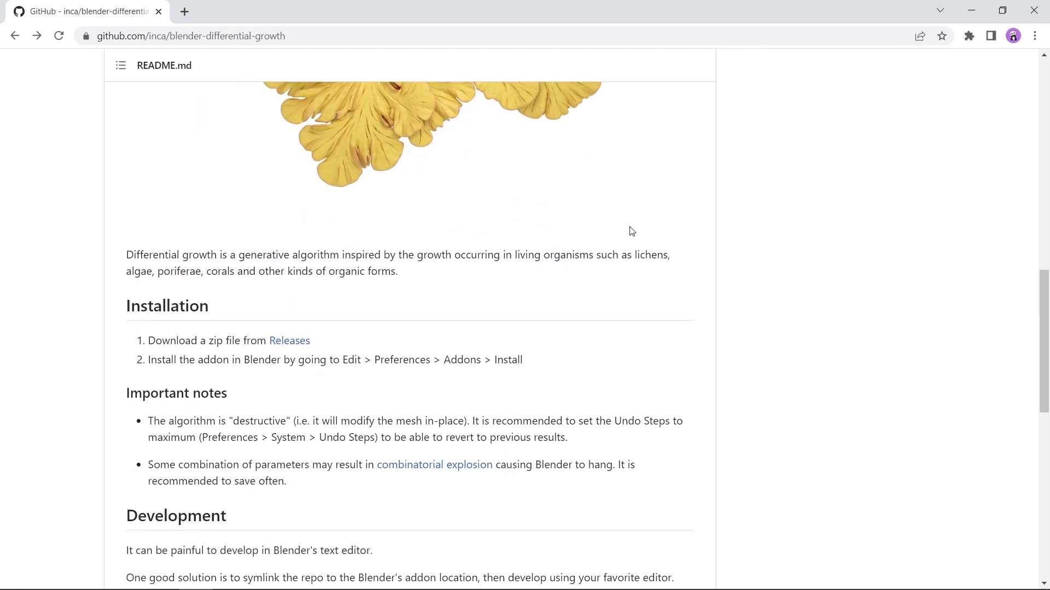
mouse_move(254, 339)
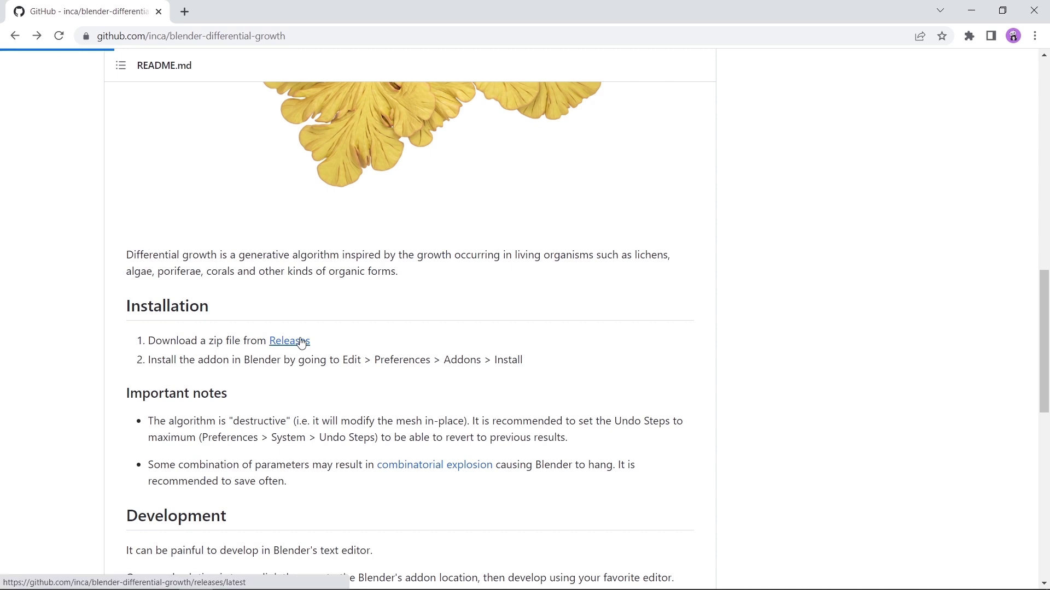
left_click(288, 342)
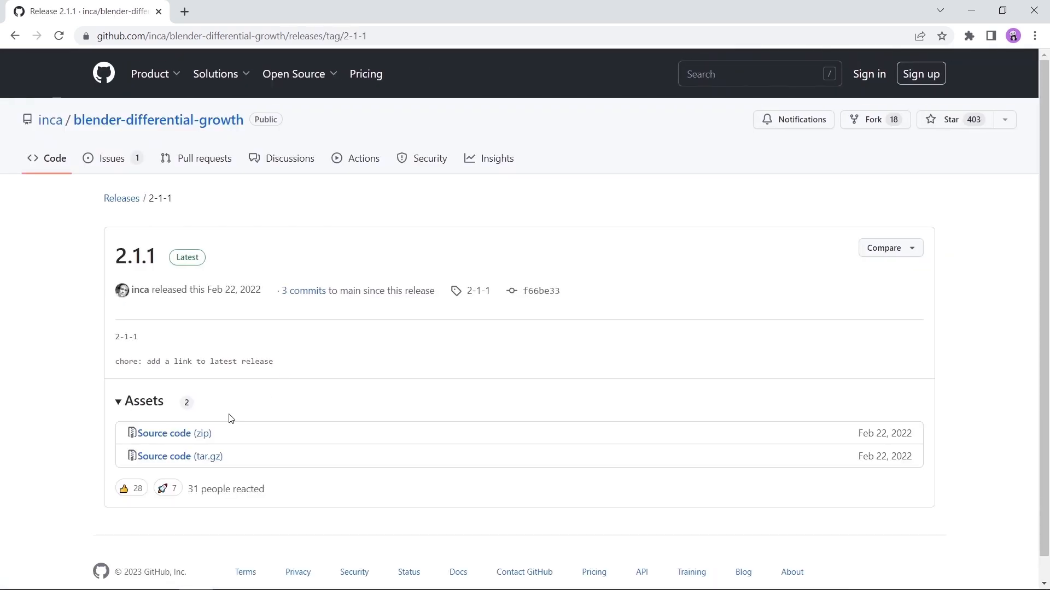
mouse_move(173, 433)
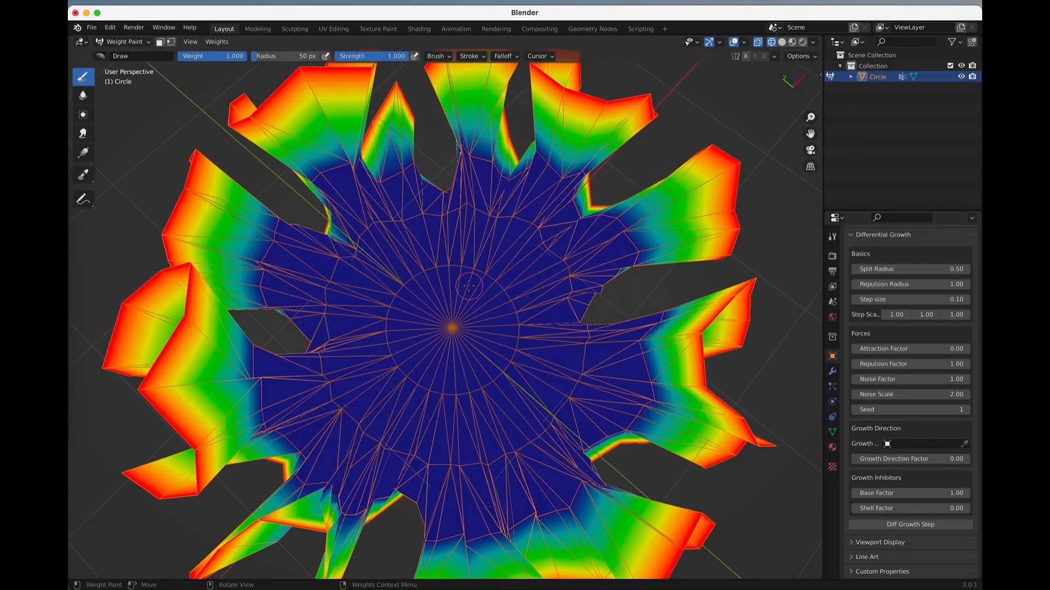
Scroll the view of the rippled Circle object with the Differential Growth panel shown.
scroll("down", 3)
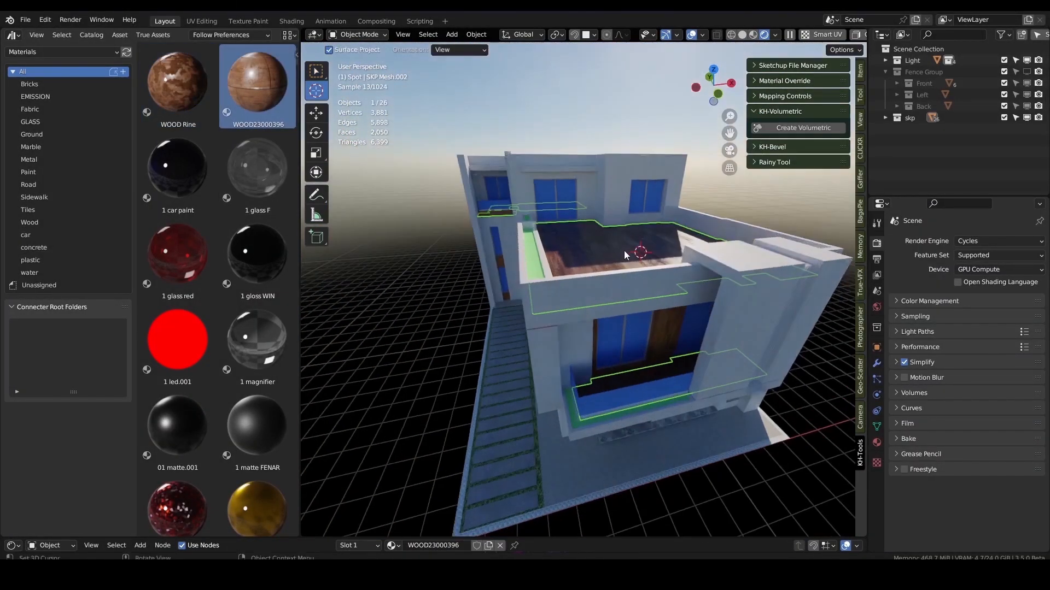
Bring up the materials library of wood, glass and paint presets beside the house model.
left_click(803, 127)
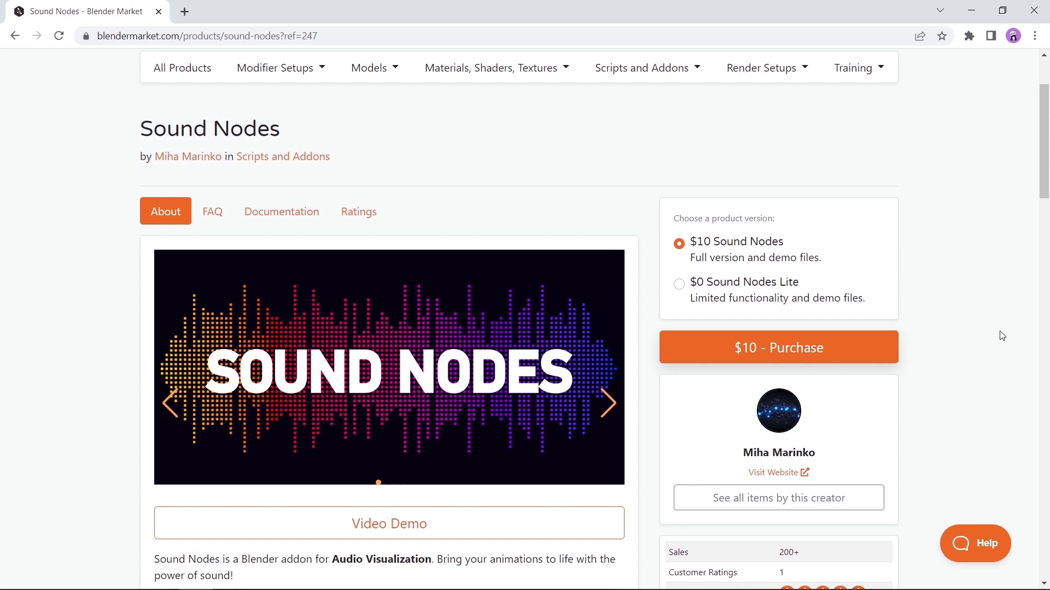
mouse_move(806, 273)
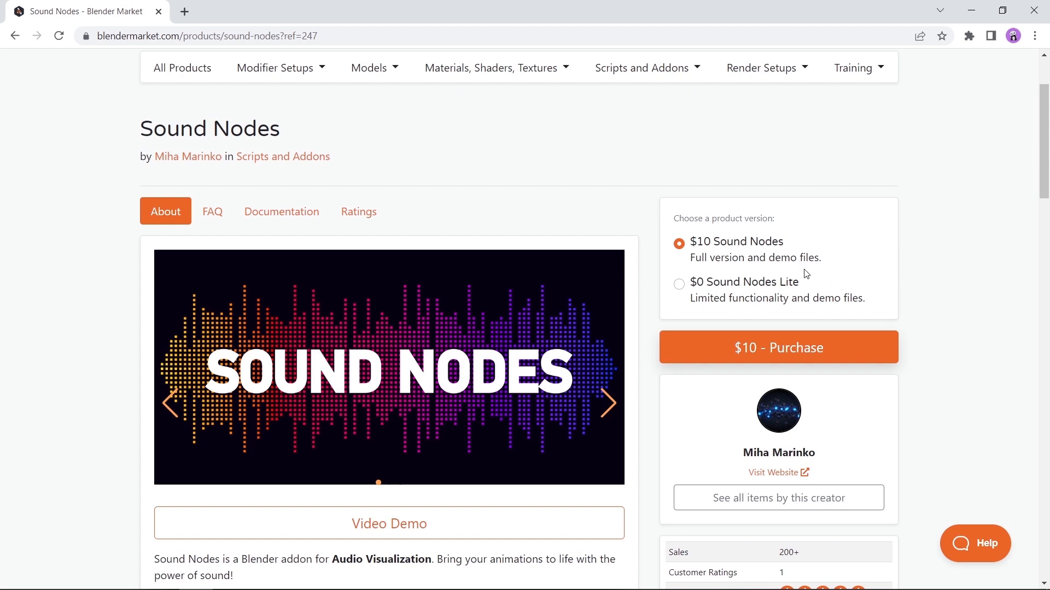
mouse_move(712, 290)
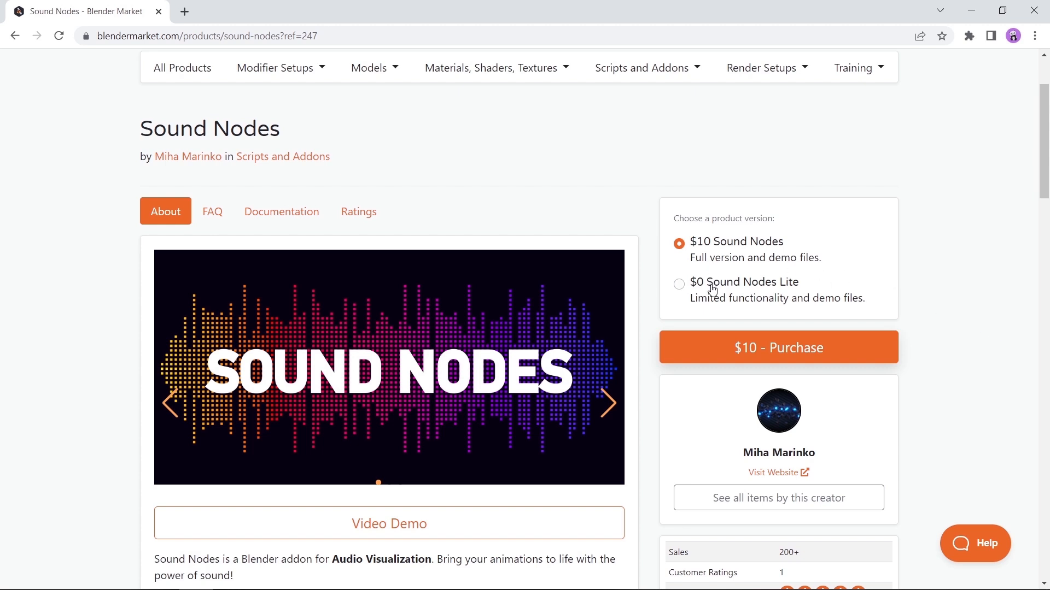
Select the $0 Sound Nodes Lite option and read down the product description.
left_click(678, 284)
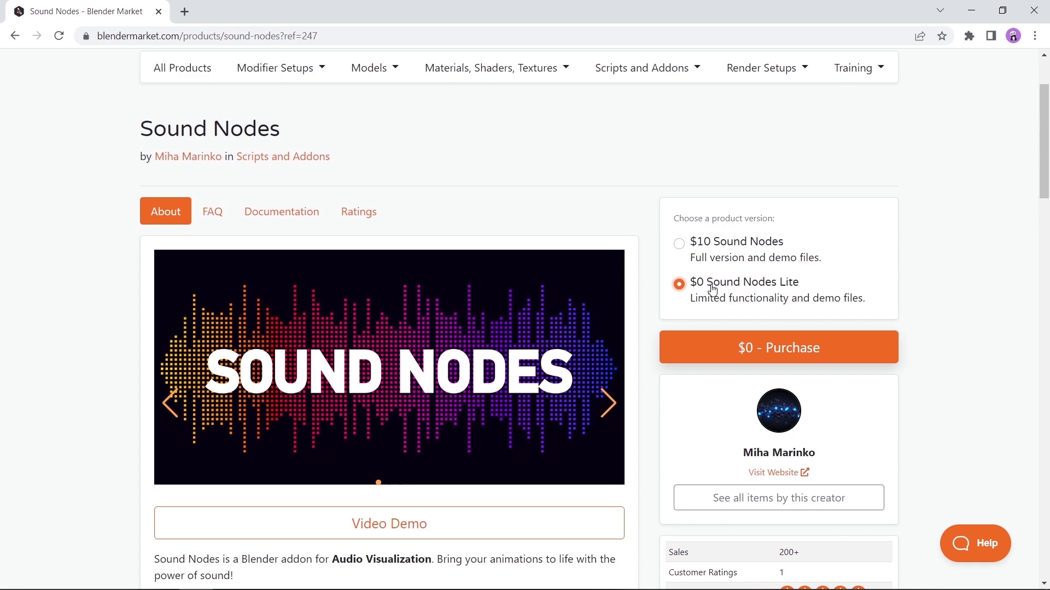
scroll("down", 3)
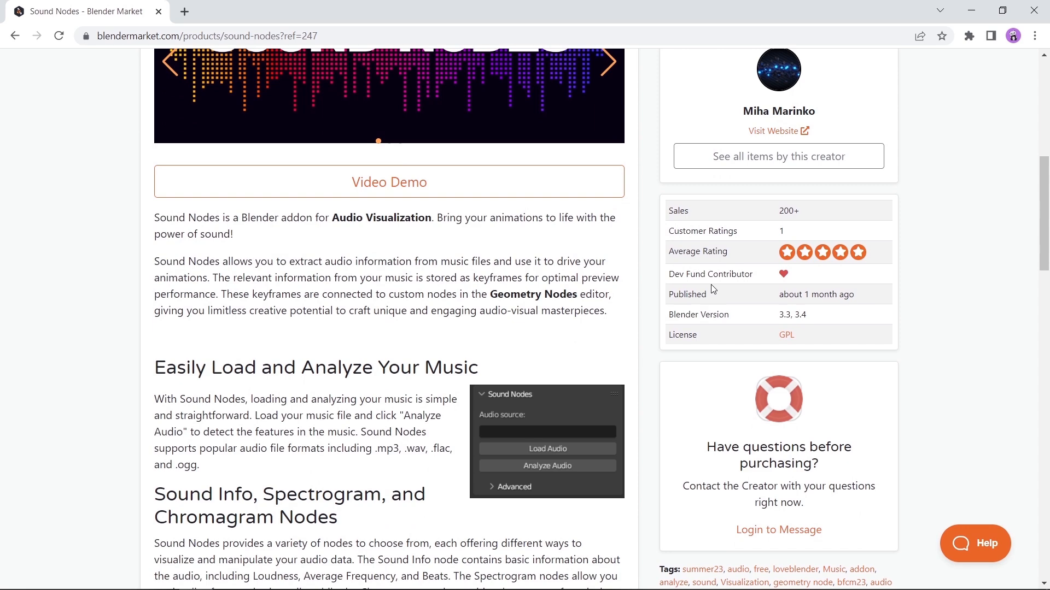
scroll("down", 3)
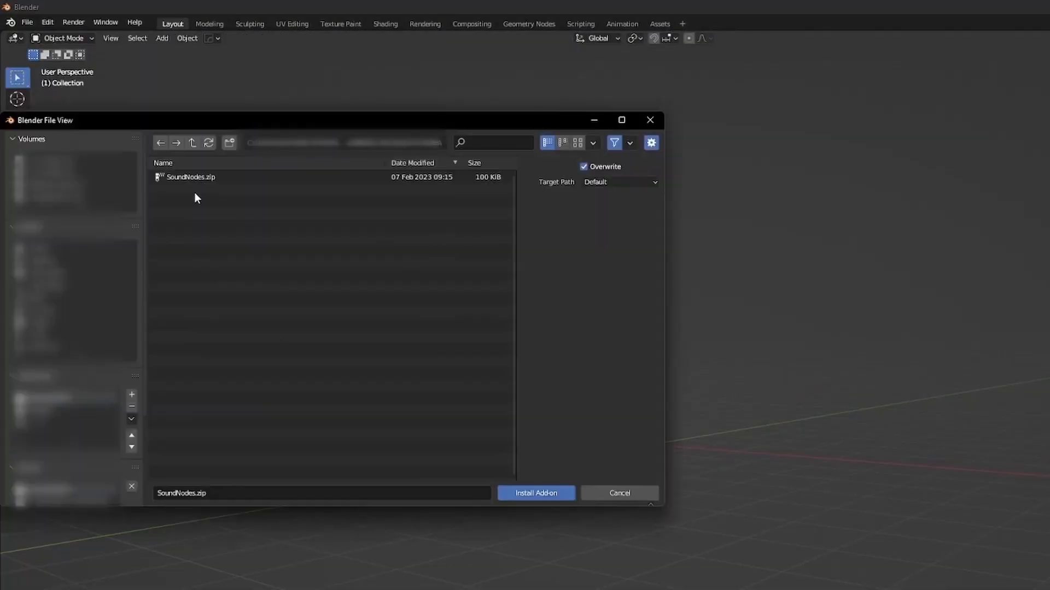
Pick SoundNodes.zip in the add-on installer and confirm Install Add-on.
left_click(535, 493)
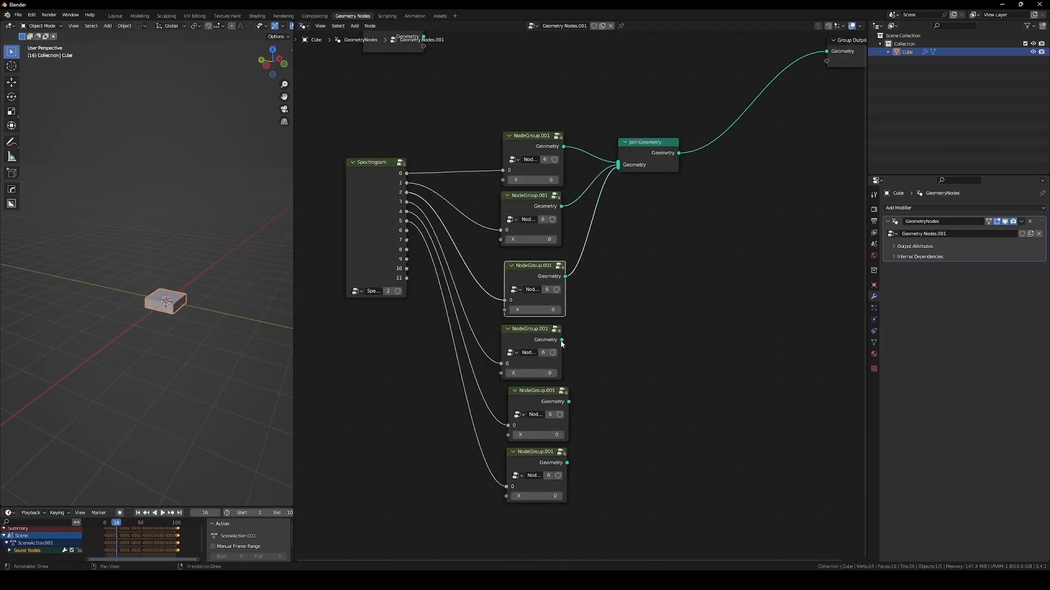
left_click(162, 512)
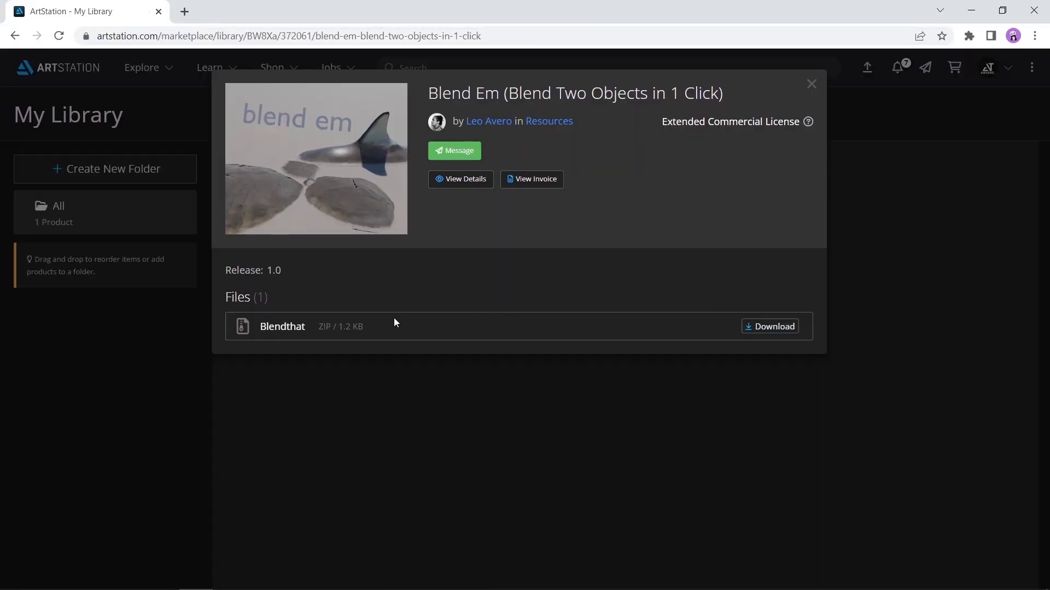
mouse_move(775, 332)
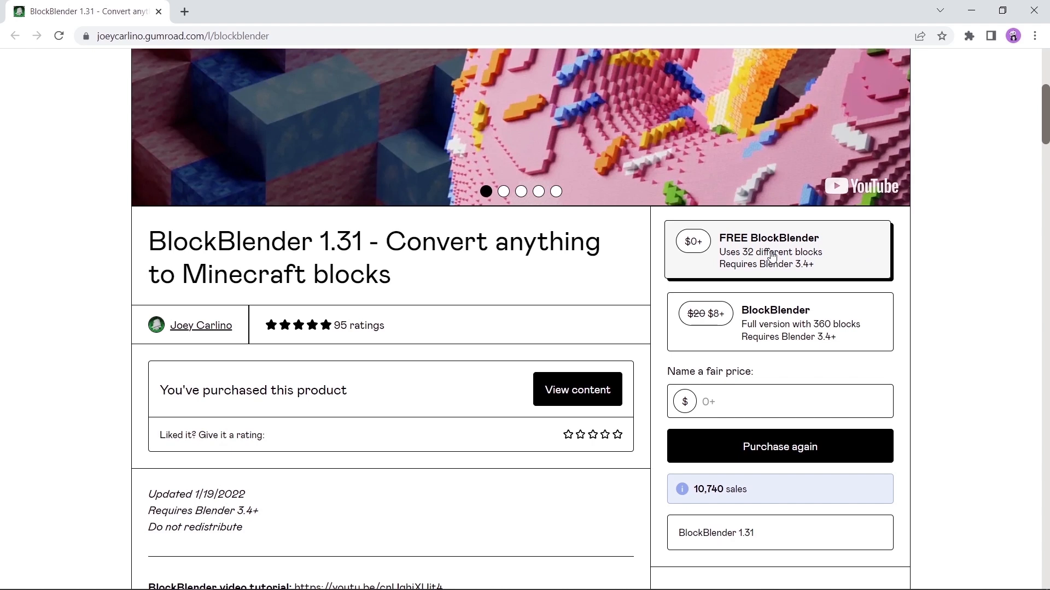
Select the $0+ FREE BlockBlender option of BlockBlender 1.31.
left_click(576, 390)
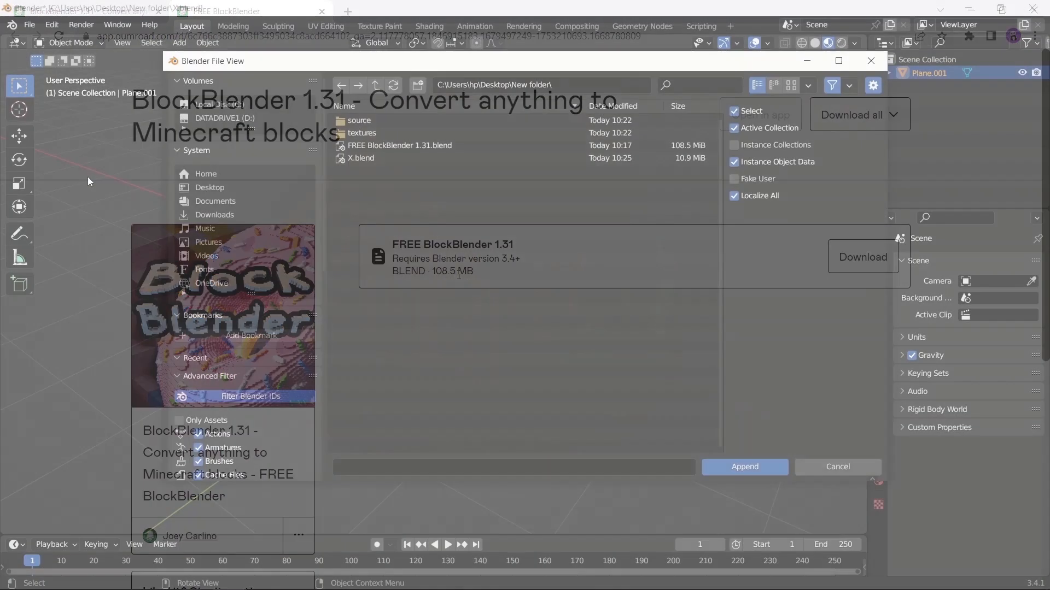
Append the node group from FREE BlockBlender 1.31.blend and set _FREE BlockBlender as the modifier's node tree.
double_click(400, 145)
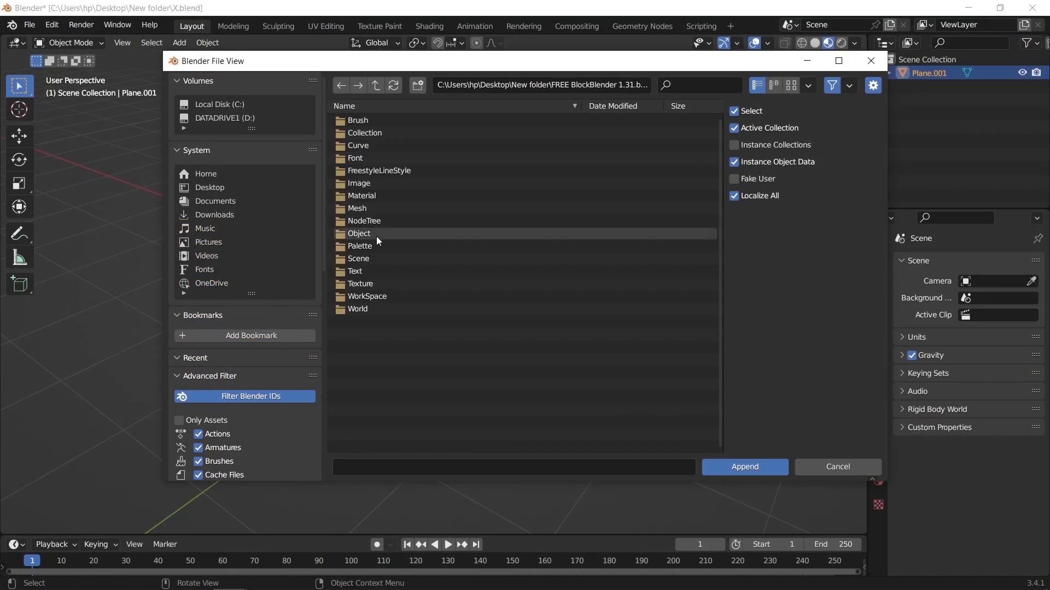
left_click(744, 467)
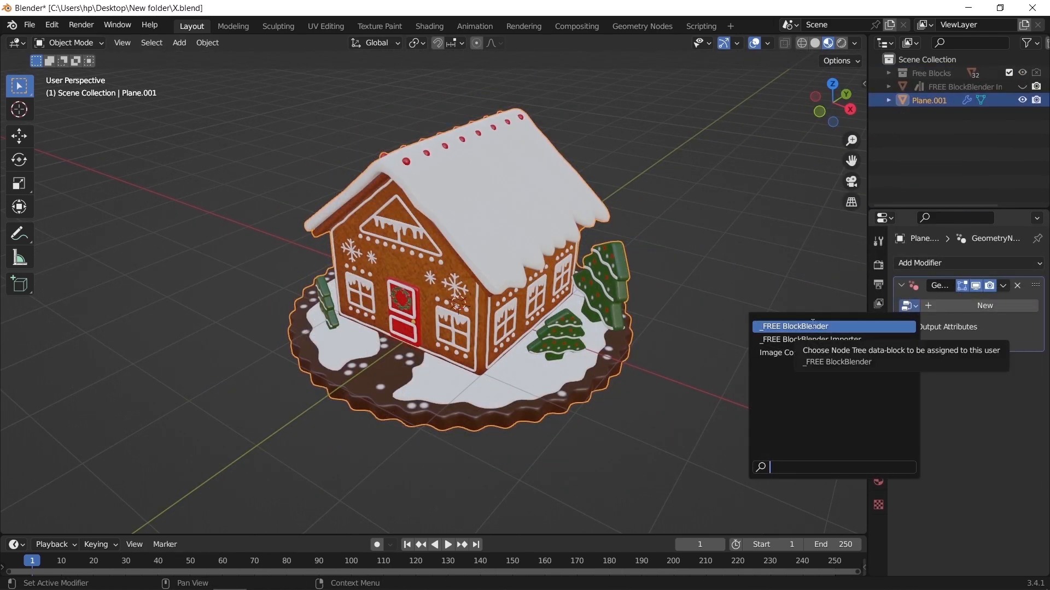
left_click(794, 326)
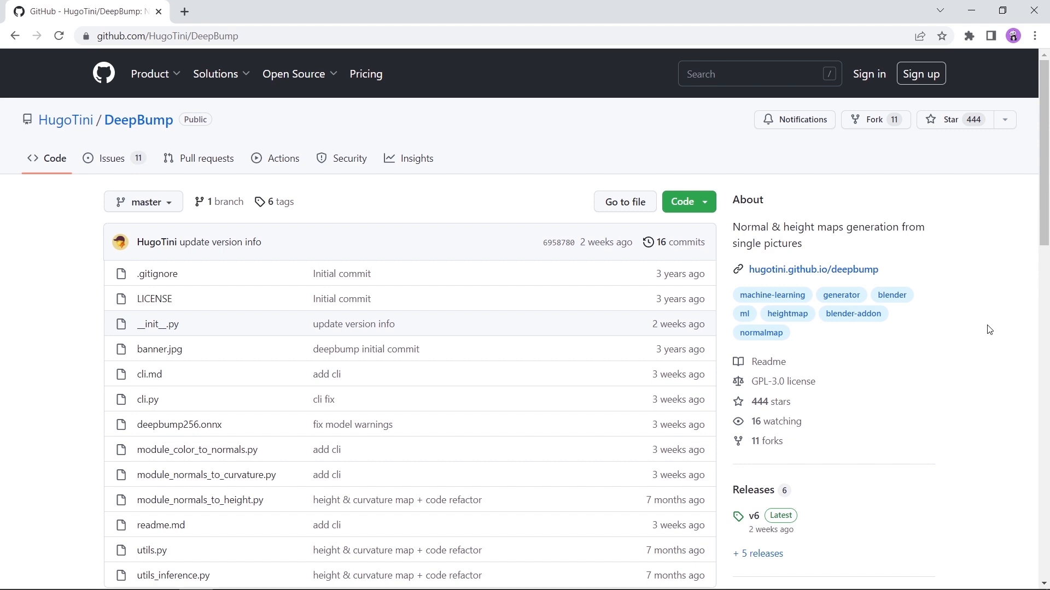
Scroll the DeepBump readme down to its Installation steps.
scroll("down", 3)
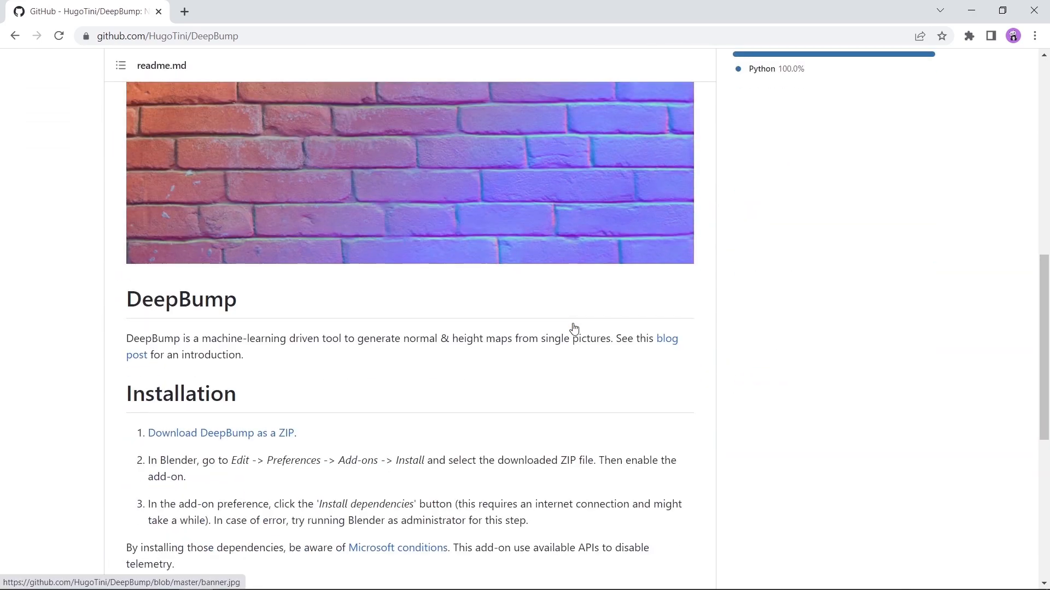
mouse_move(574, 329)
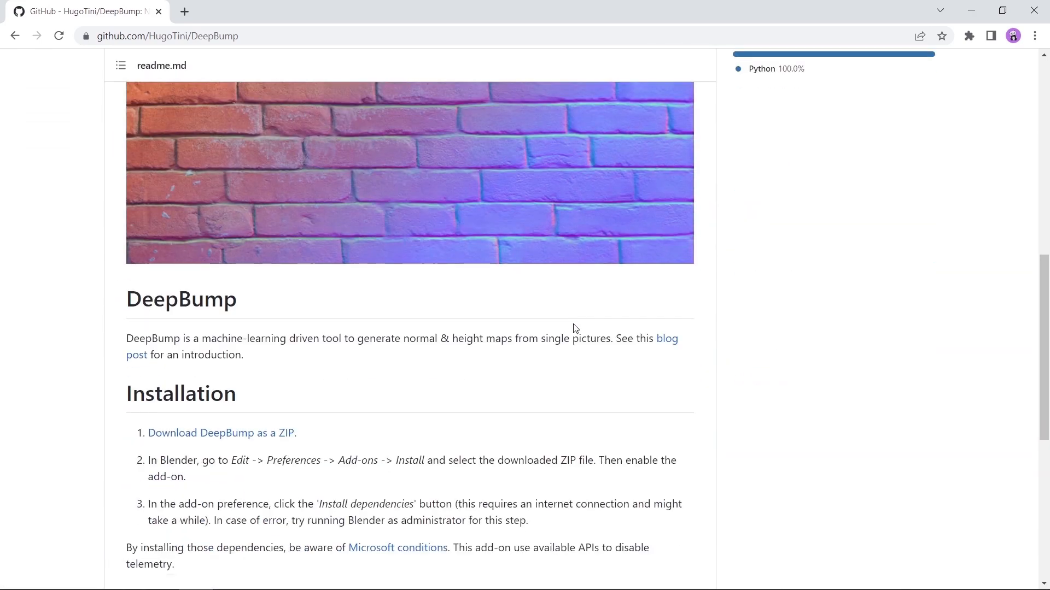
left_click(681, 201)
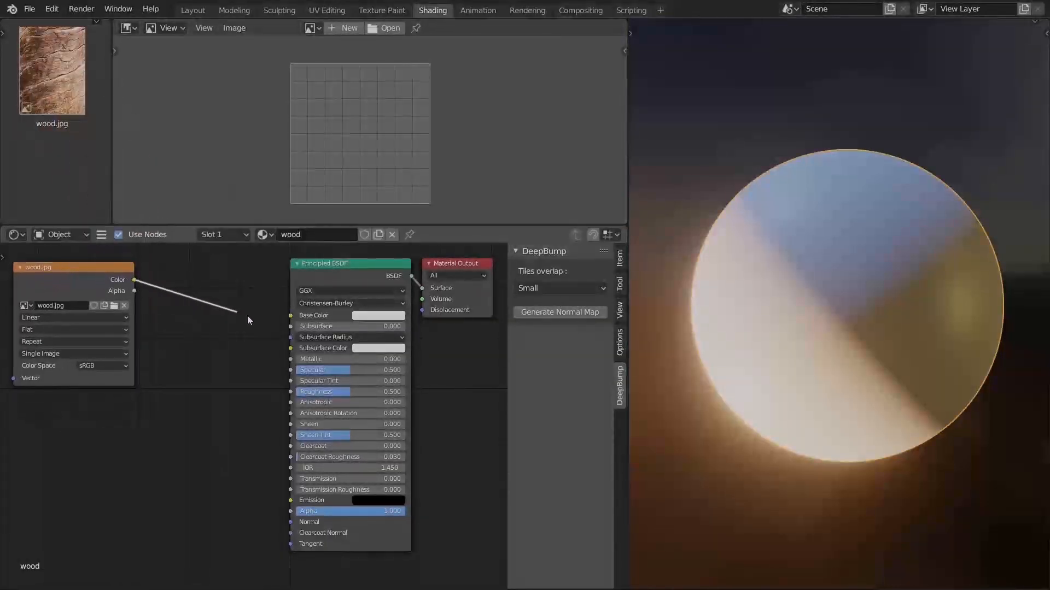
Wire wood.jpg Color into Base Color and generate a DeepBump normal map for the sphere.
left_click(560, 312)
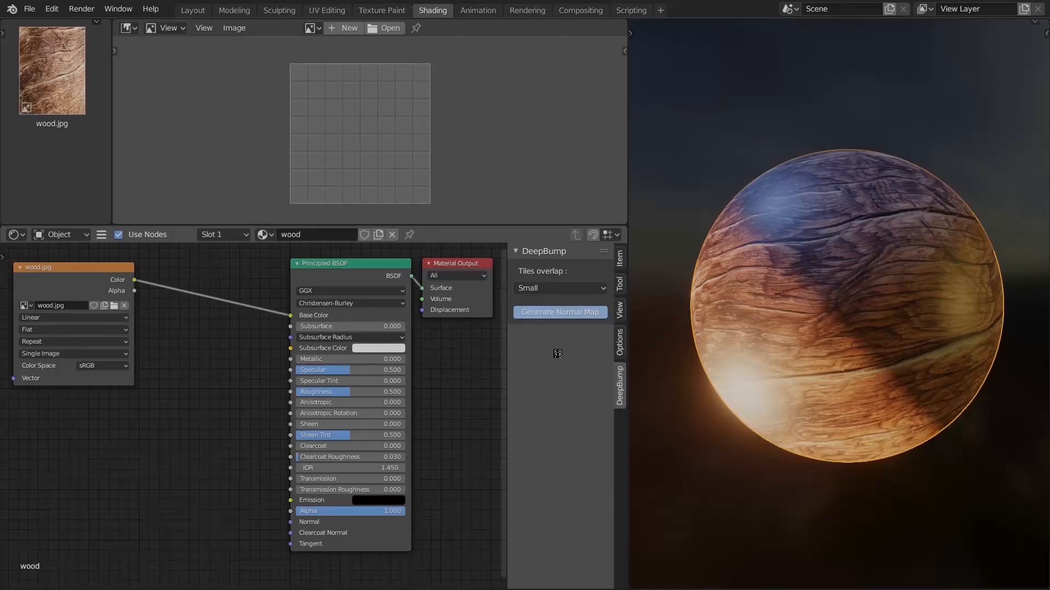
left_click(560, 311)
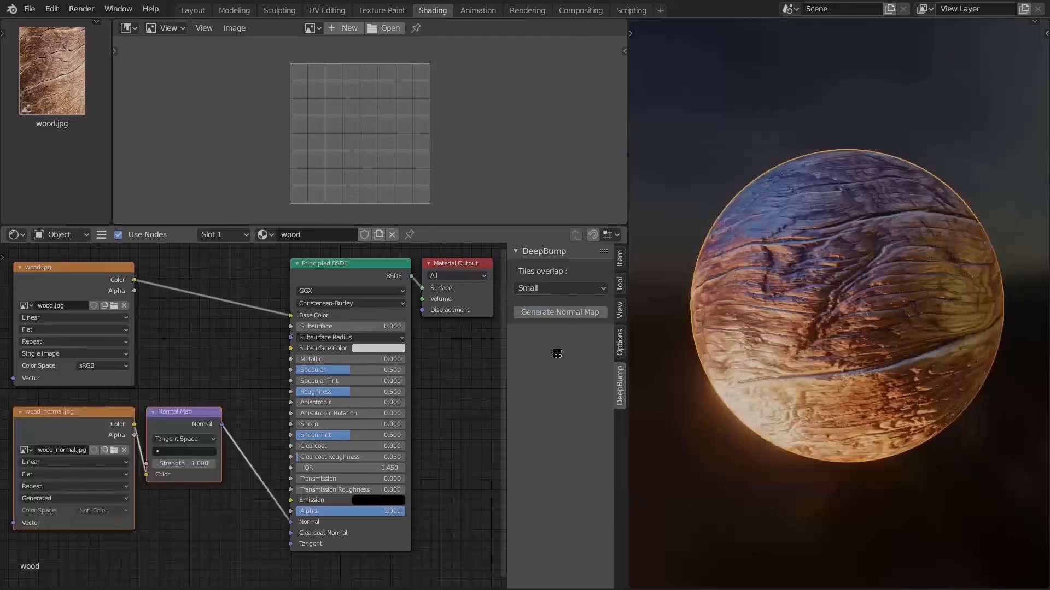
left_click(560, 311)
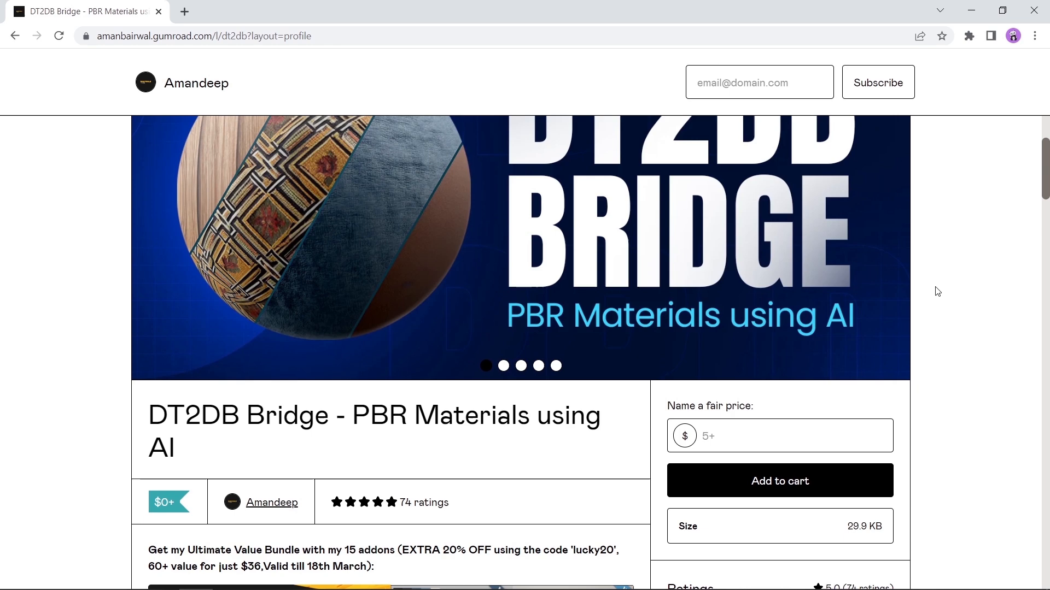
Scroll through the DT2DB Bridge price info and product description.
scroll("down", 3)
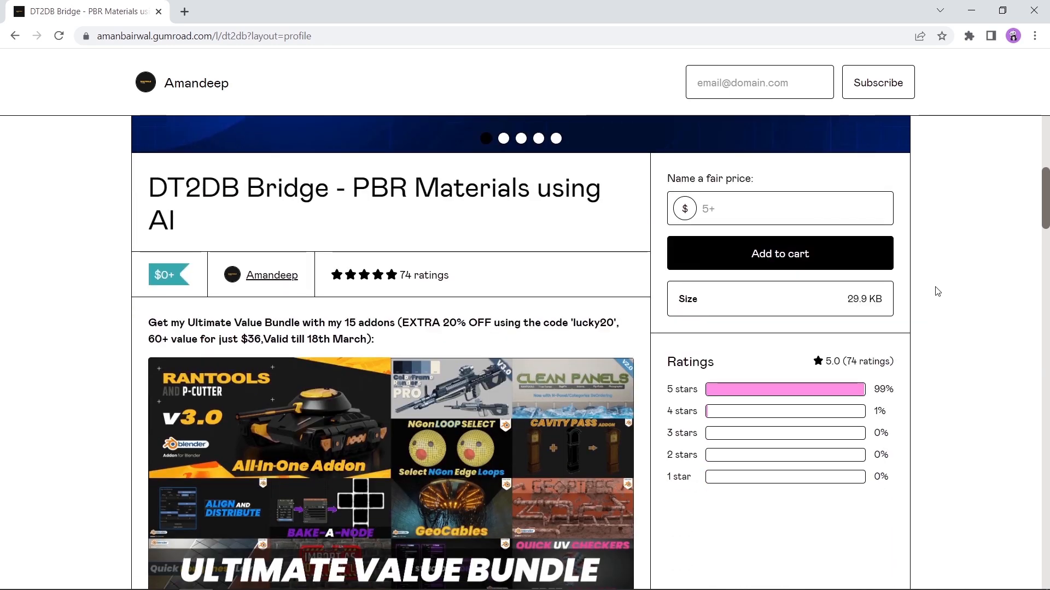
mouse_move(164, 274)
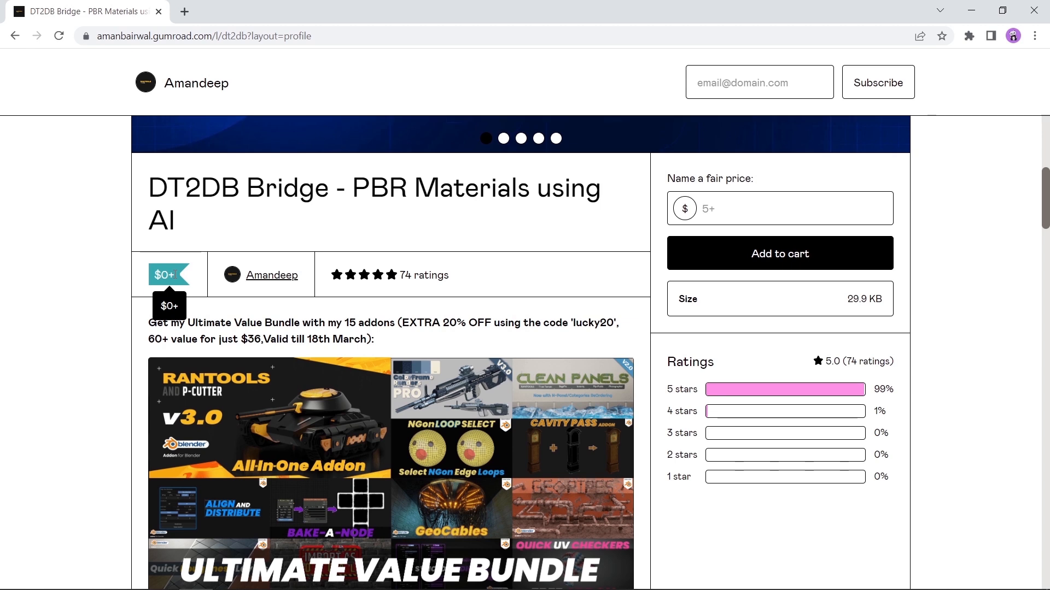
mouse_move(175, 279)
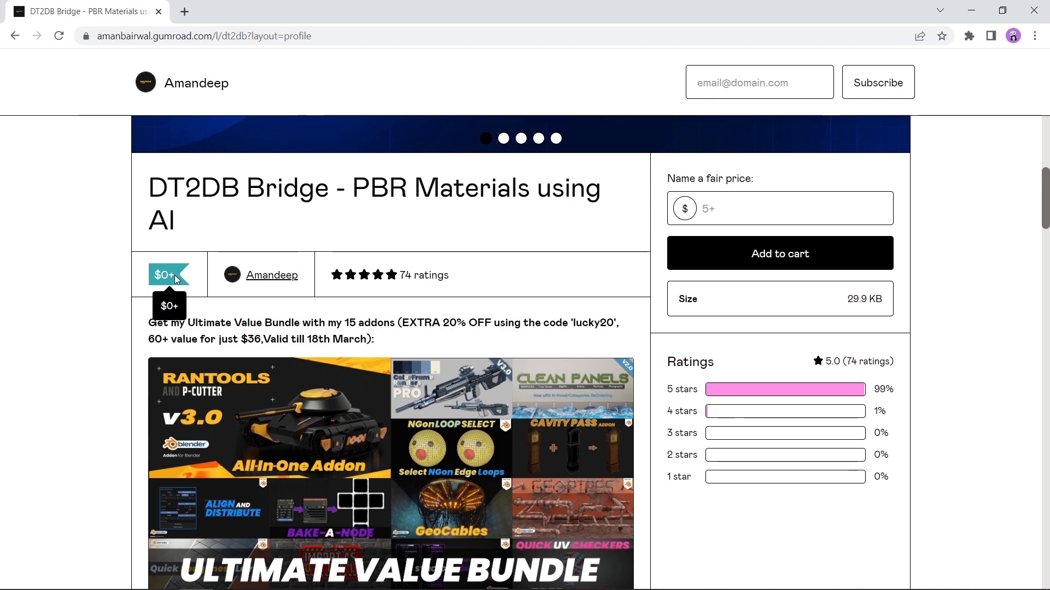
scroll("down", 3)
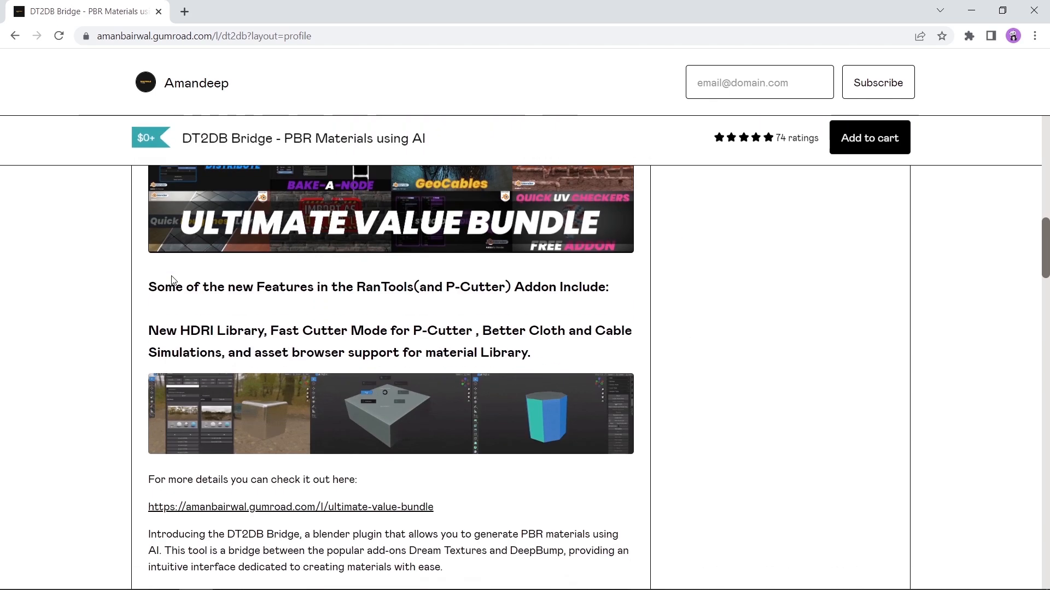
scroll("down", 3)
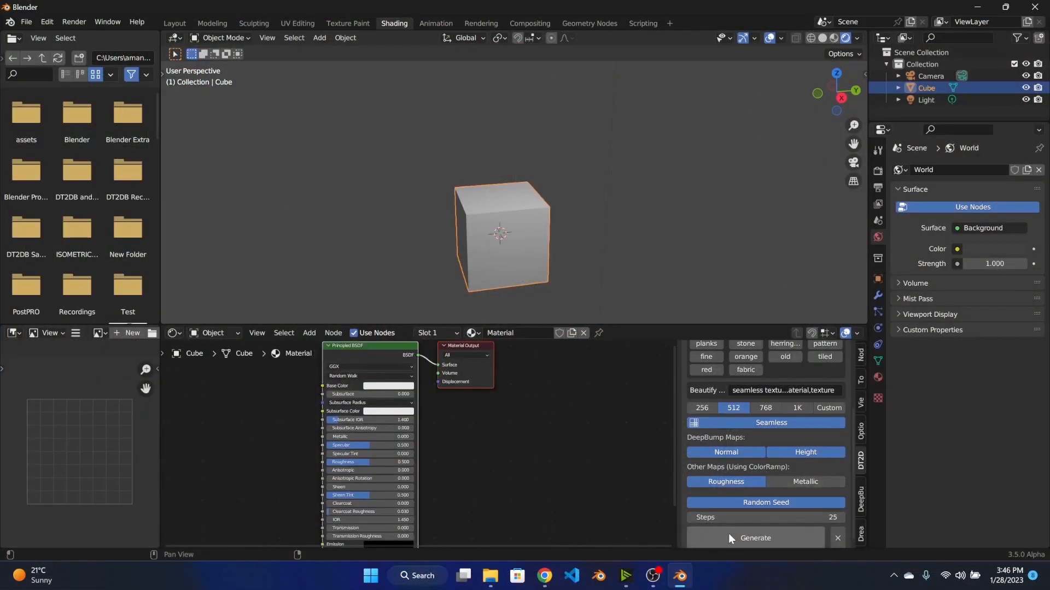
Generate the seamless 512 AI material with Normal, Height and Roughness maps for the cube.
left_click(755, 538)
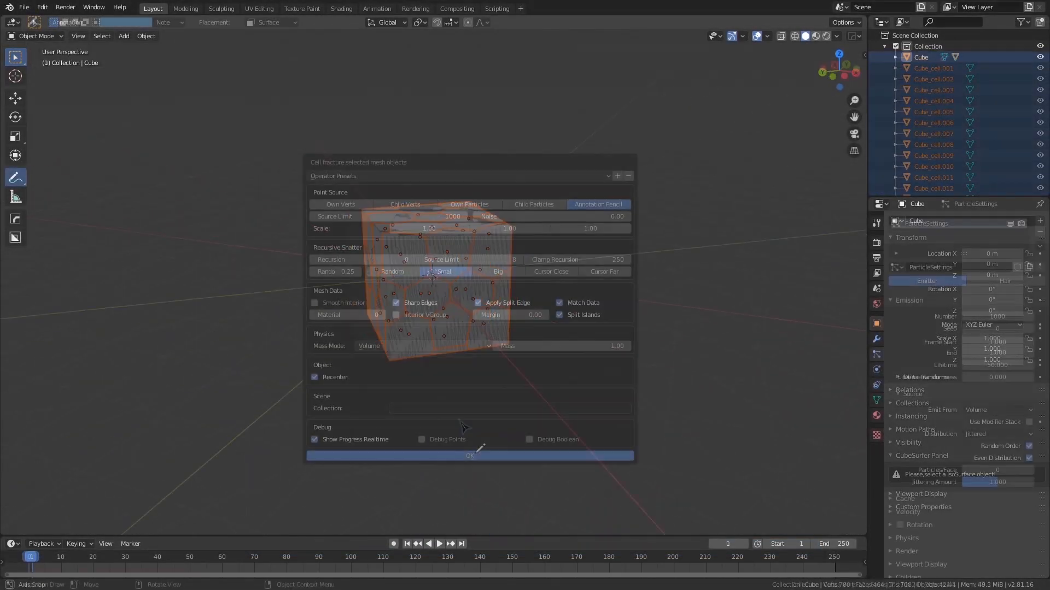
Confirm the Cell Fracture settings to shatter the cube into cell pieces.
left_click(469, 454)
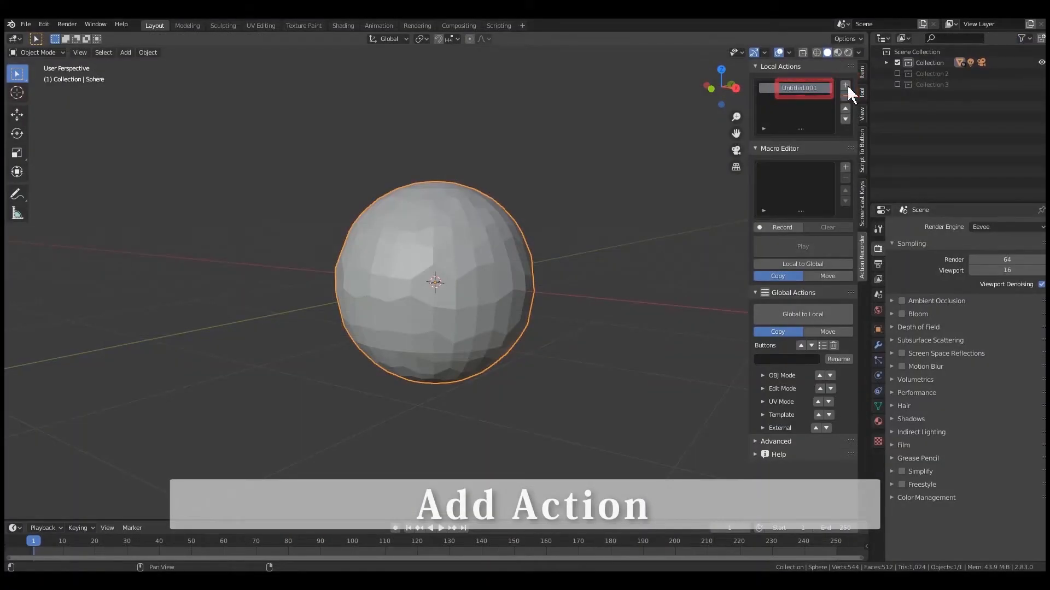
Add a new local action and record the Inset Faces steps into it.
left_click(844, 166)
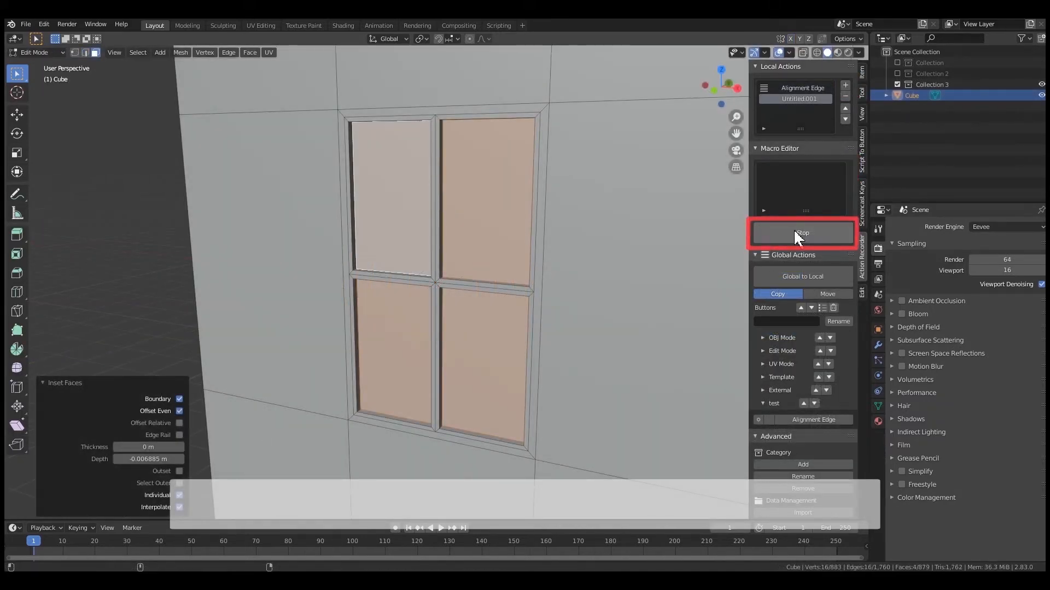
left_click(802, 232)
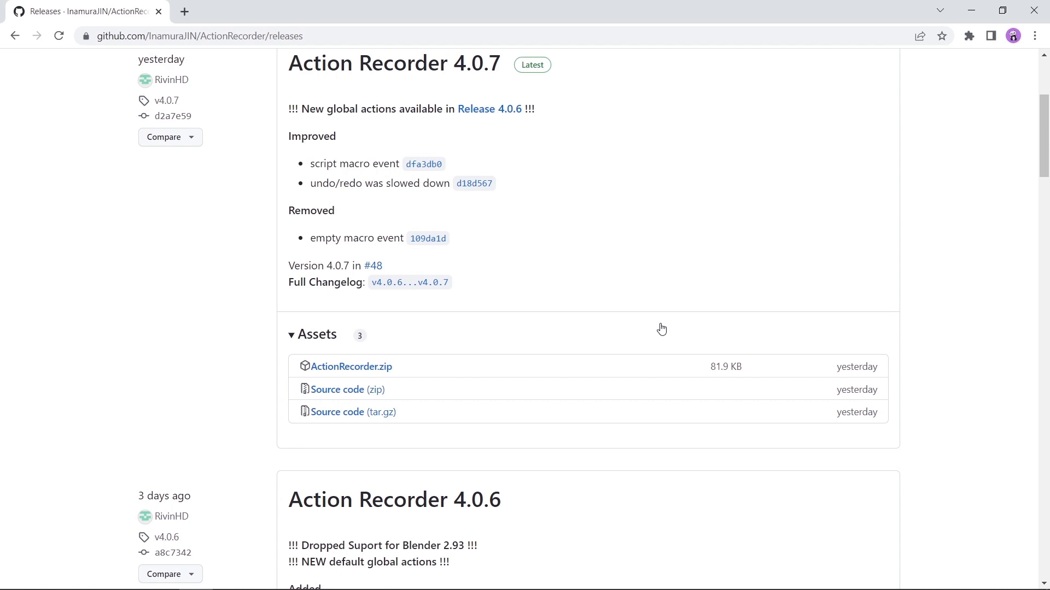
mouse_move(424, 370)
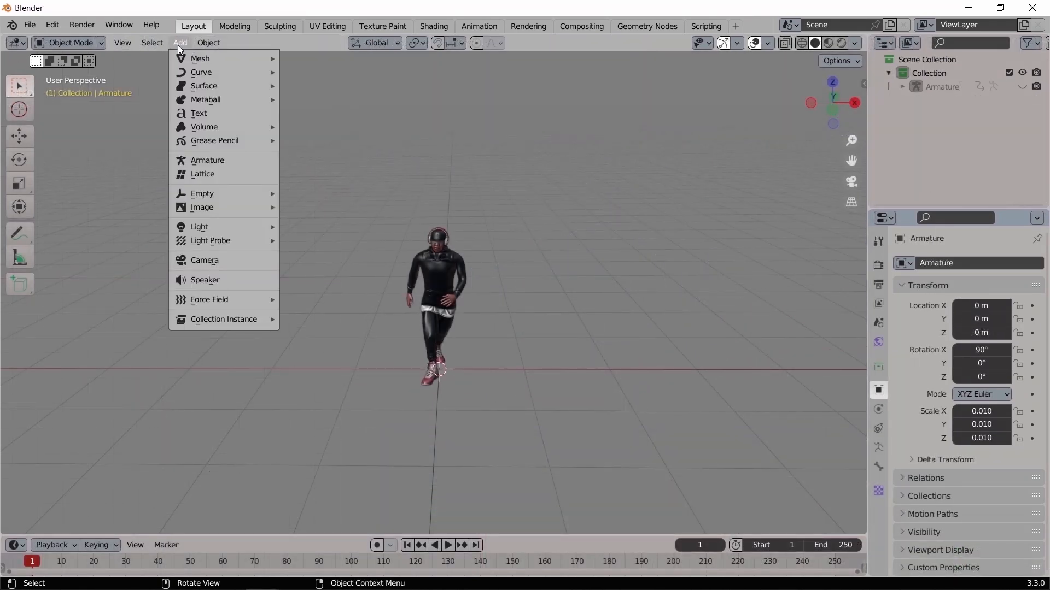
mouse_move(204, 261)
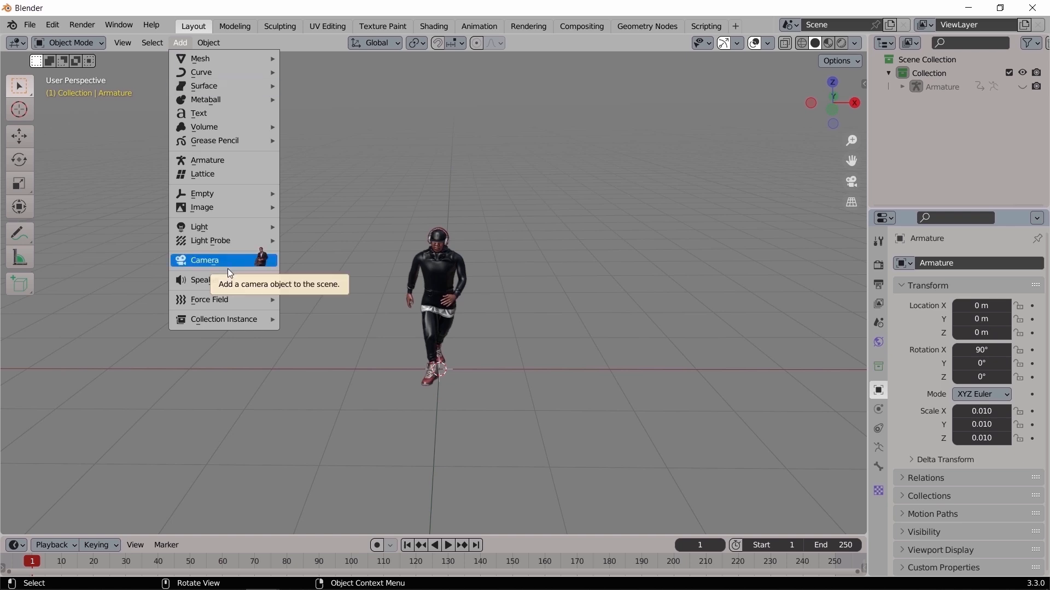
mouse_move(229, 266)
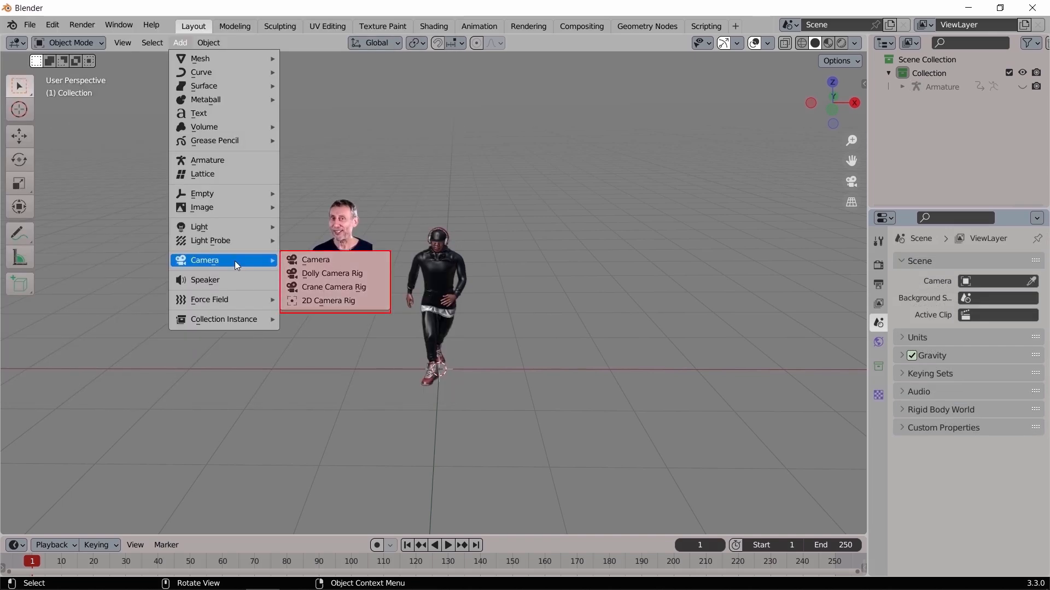
Add a Dolly Camera Rig to the running character scene.
left_click(332, 273)
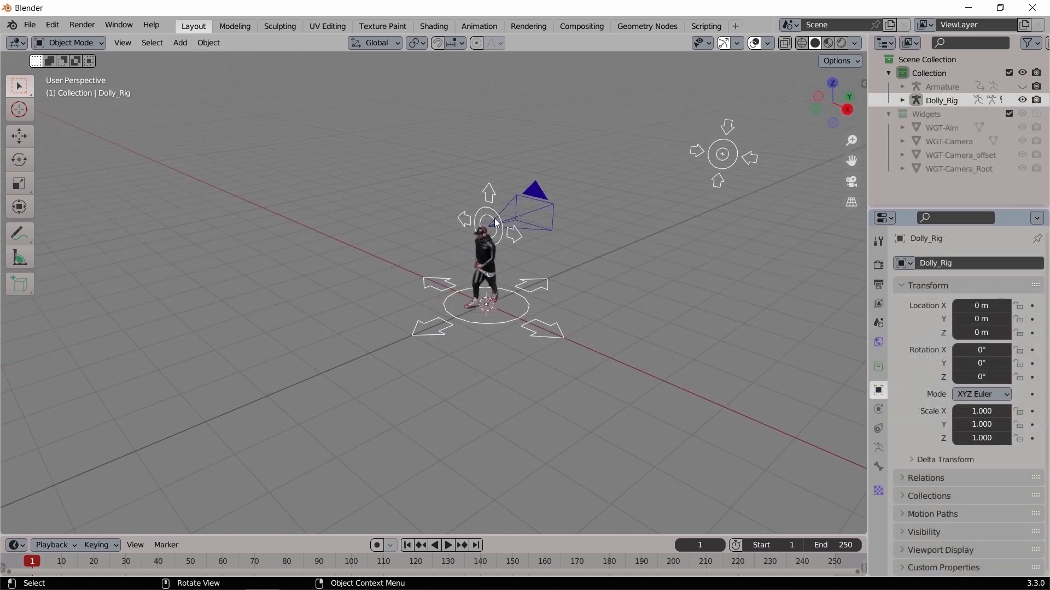